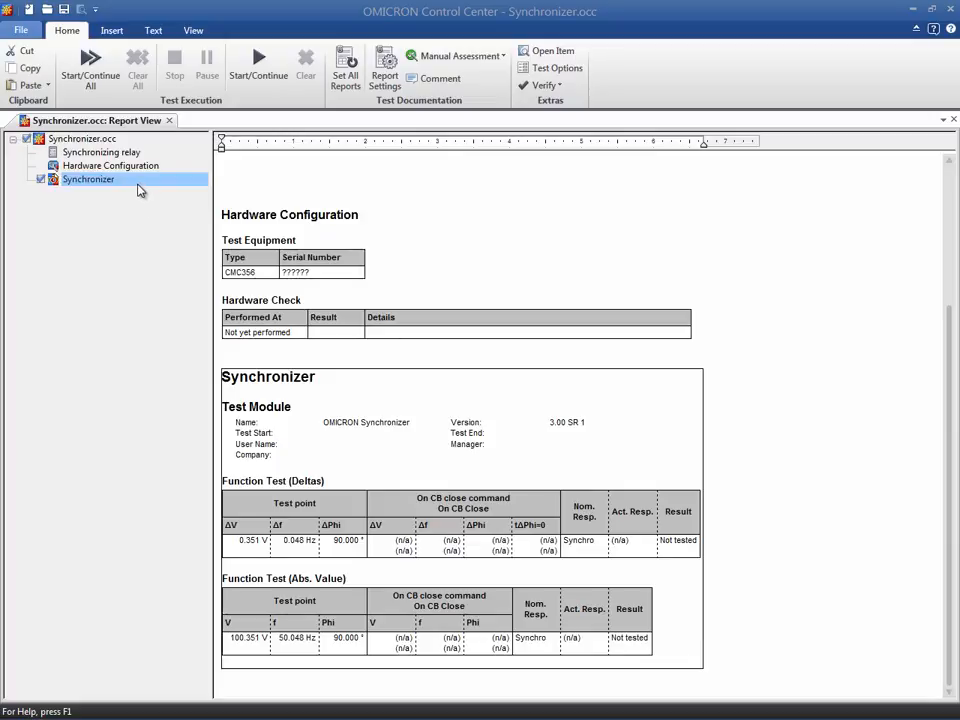
# Open the Synchronizer.occ module from the Control Center document tree.
pyautogui.doubleClick(88, 180)
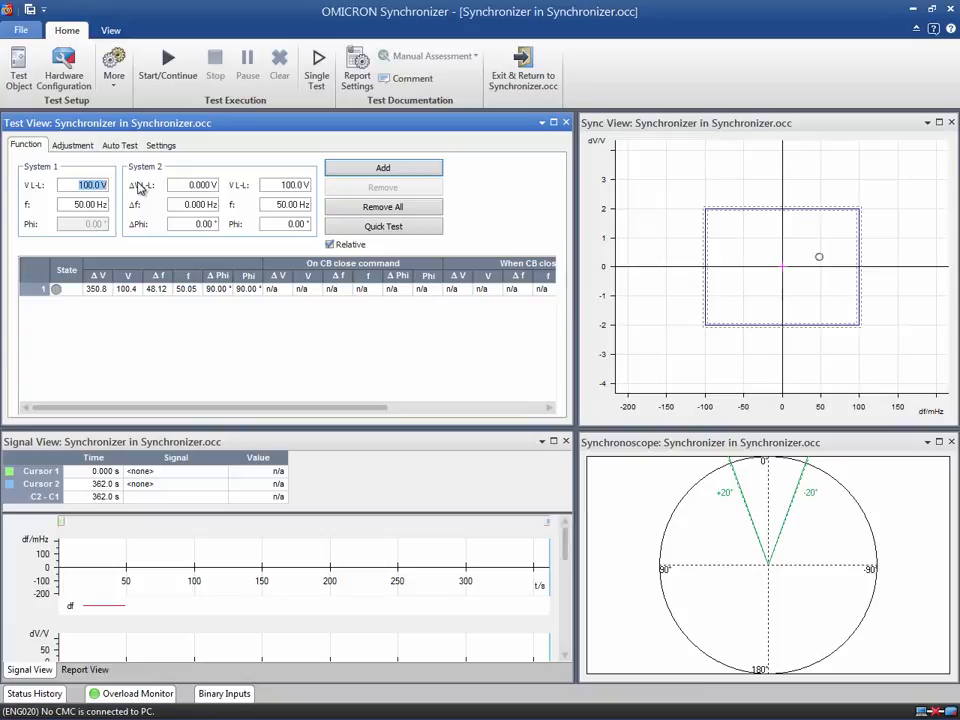
pyautogui.moveTo(222, 150)
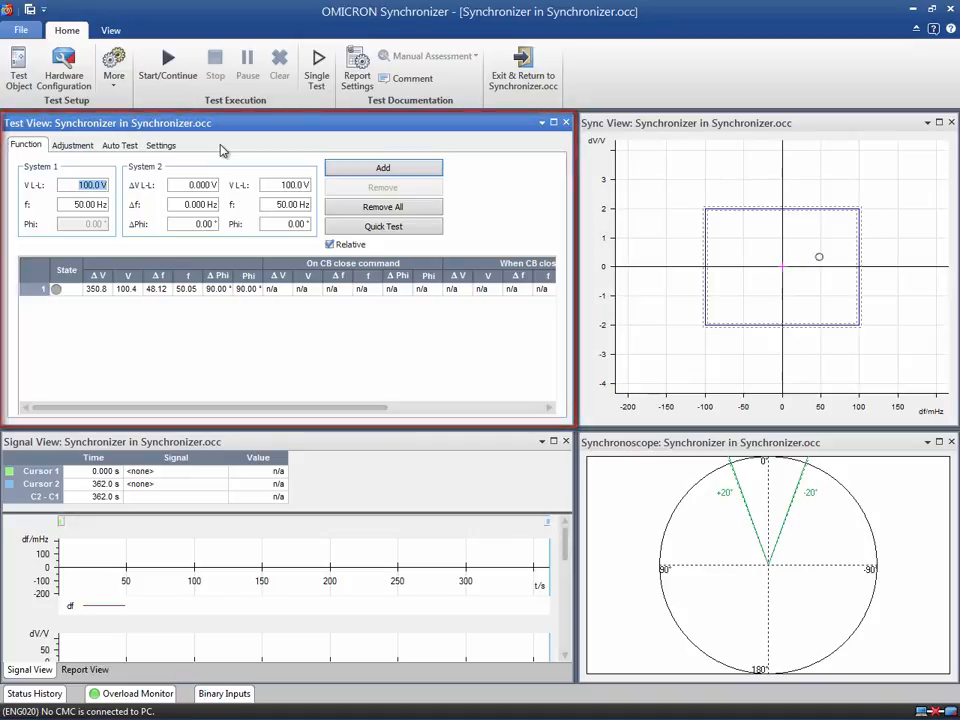
pyautogui.click(764, 122)
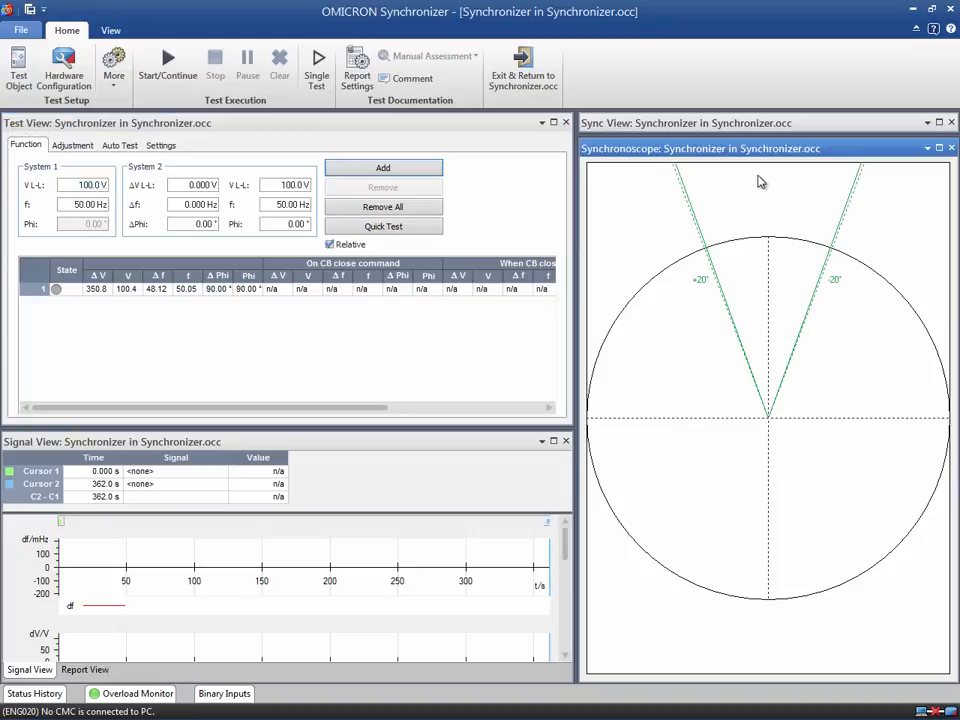
# Restore the Sync View layout so the test point's values fill System 2.
pyautogui.click(168, 58)
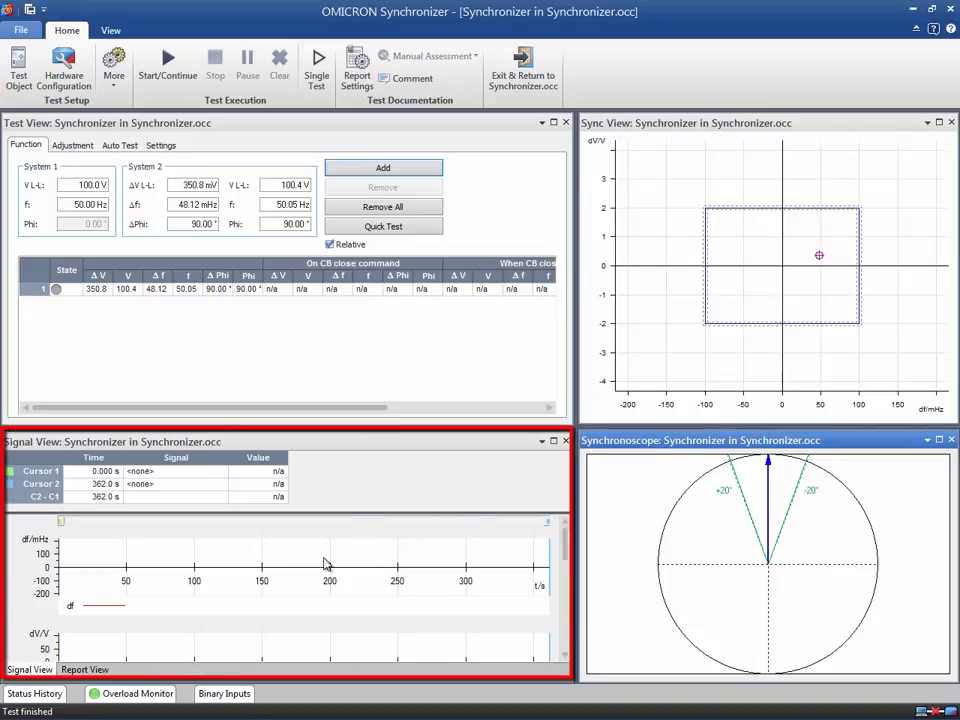
pyautogui.click(84, 668)
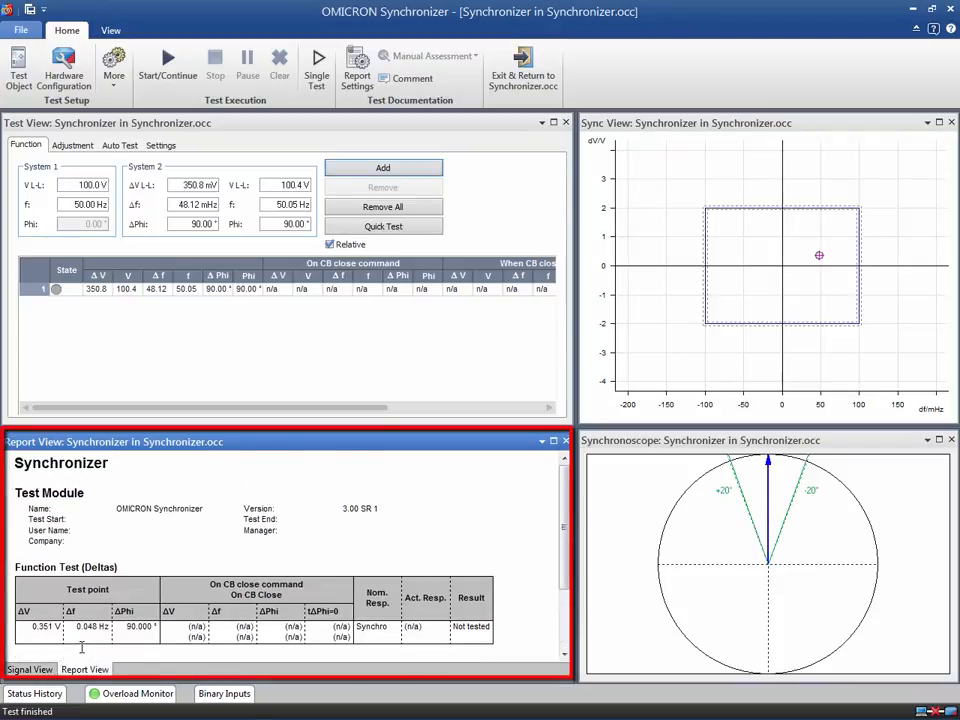
pyautogui.click(28, 668)
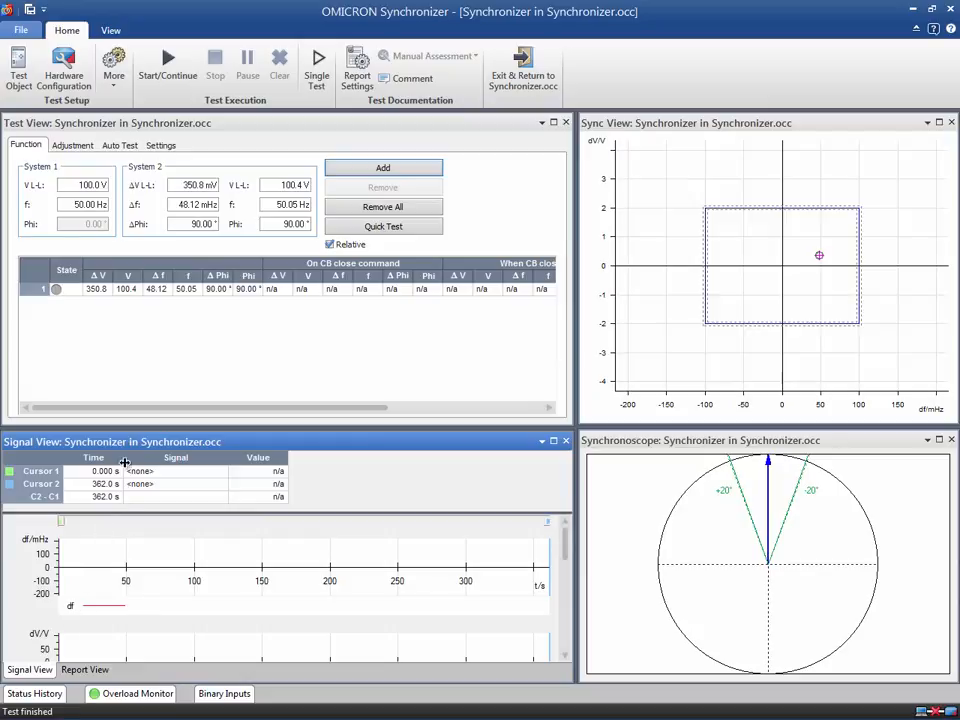
pyautogui.moveTo(262, 156)
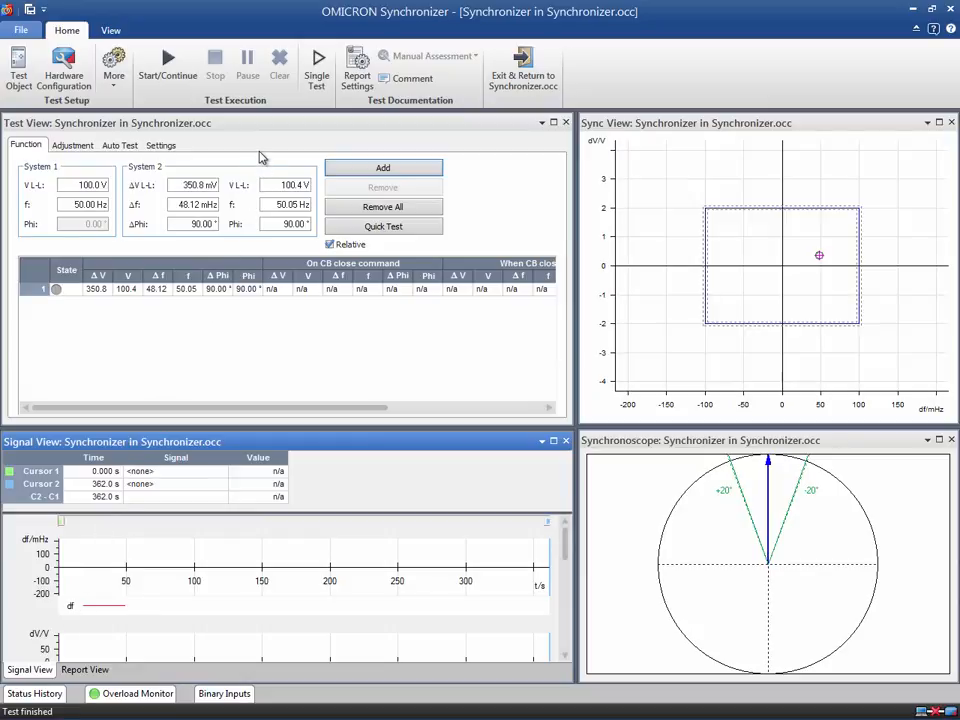
pyautogui.moveTo(212, 158)
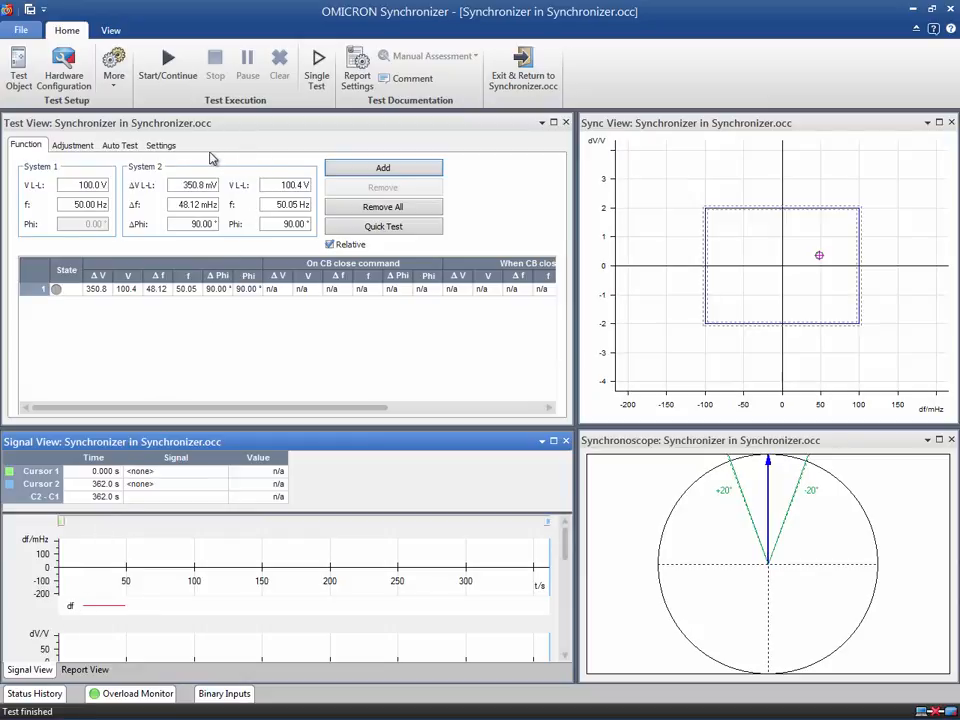
# Set the Max-sync timing parameter to 60 s in the Settings.
pyautogui.click(160, 144)
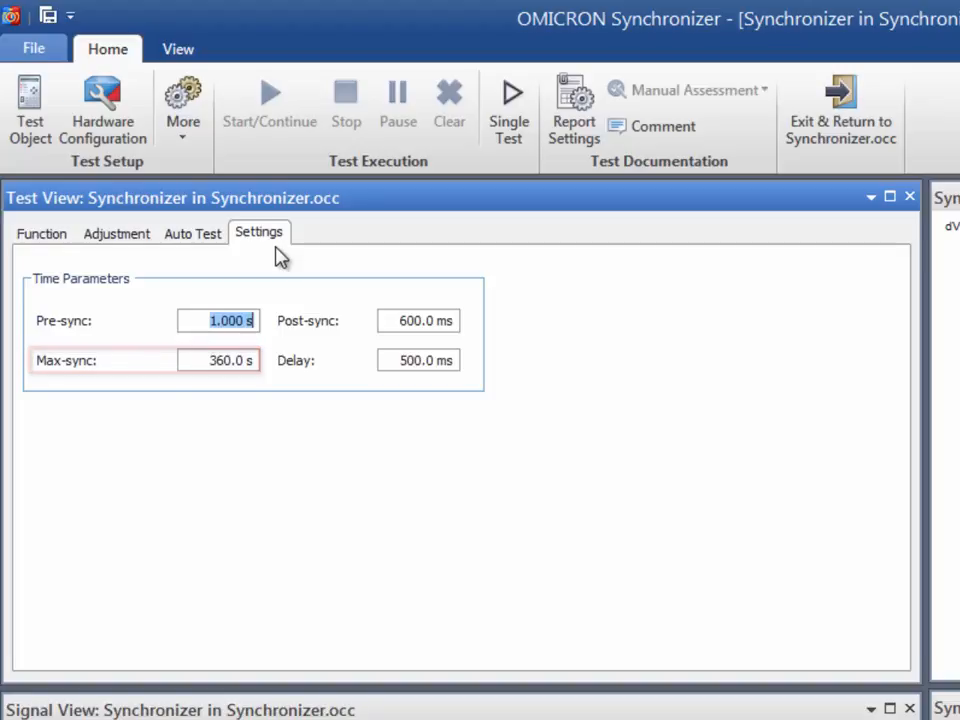
pyautogui.click(240, 360)
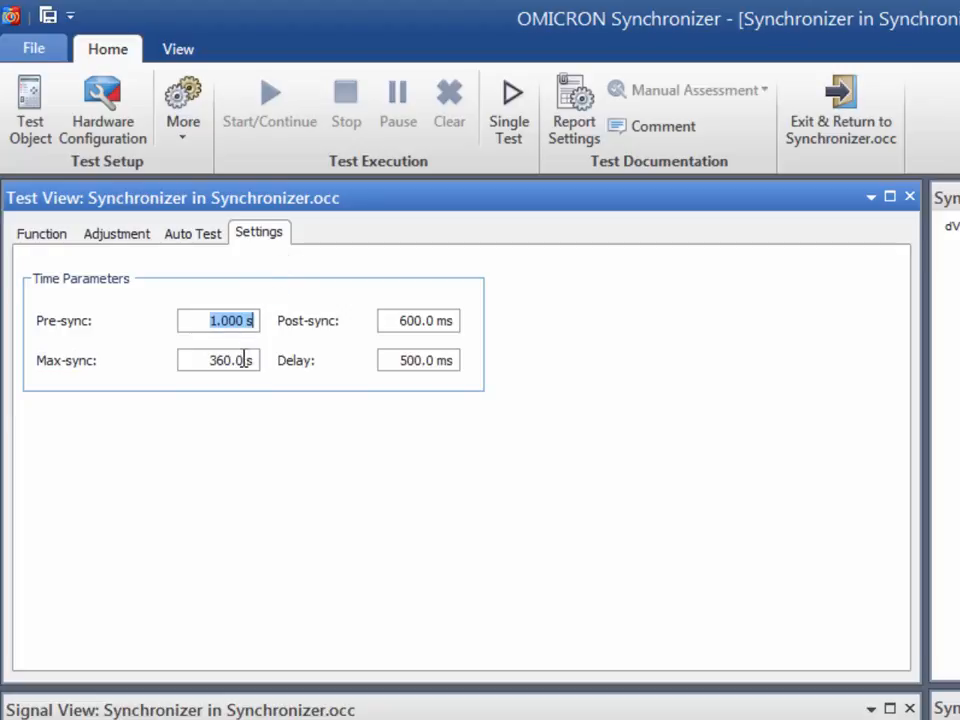
pyautogui.write('60')
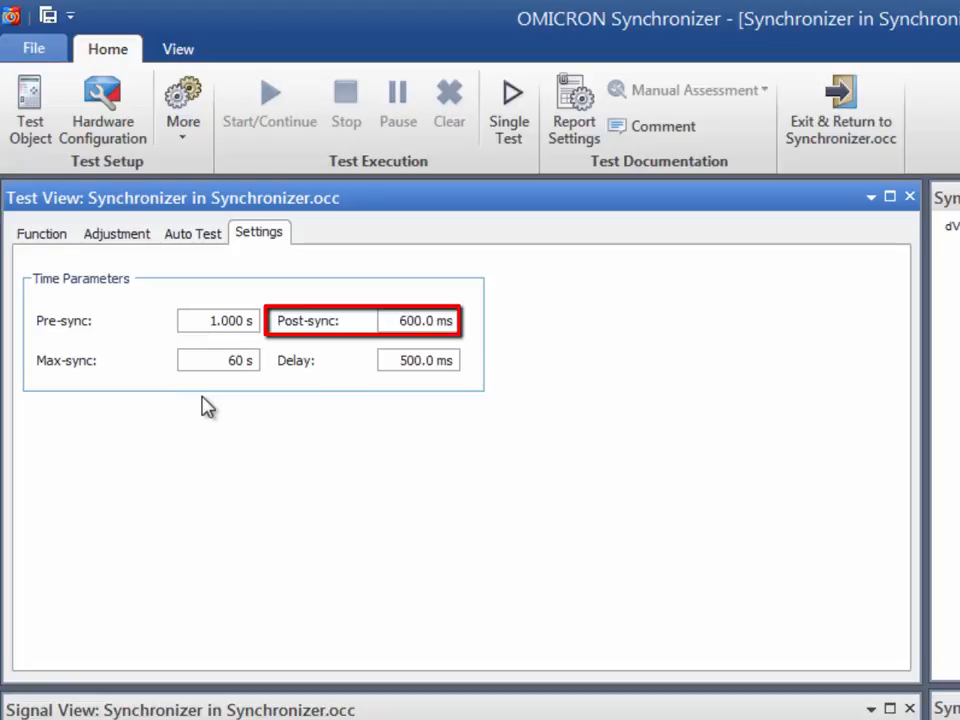
# Confirm the 60 s Max-sync value and return to the Function test points.
pyautogui.click(218, 360)
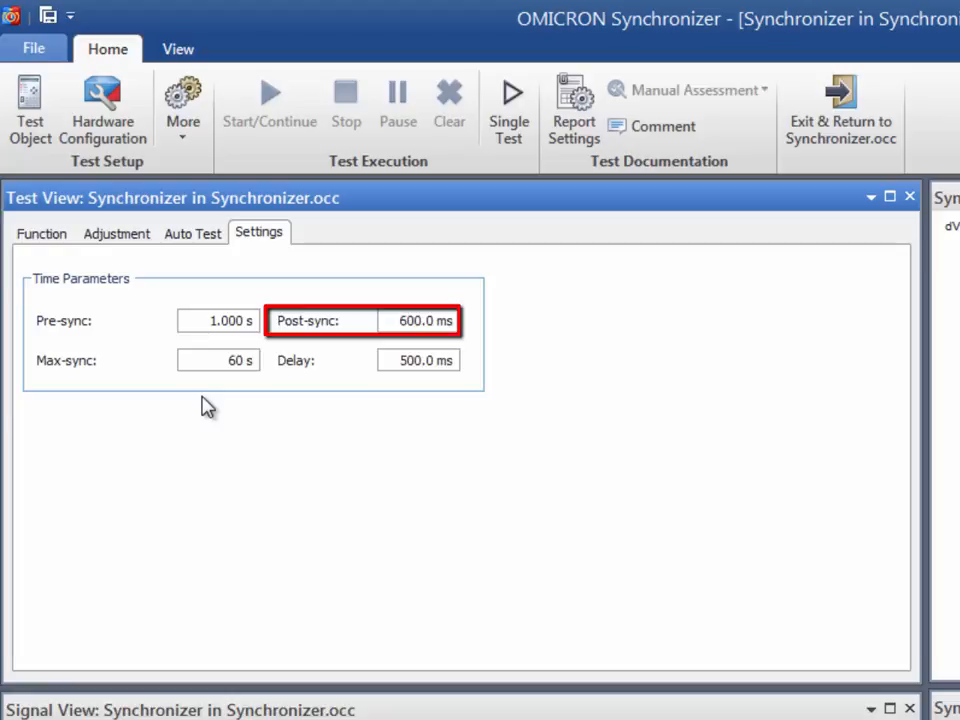
pyautogui.click(216, 360)
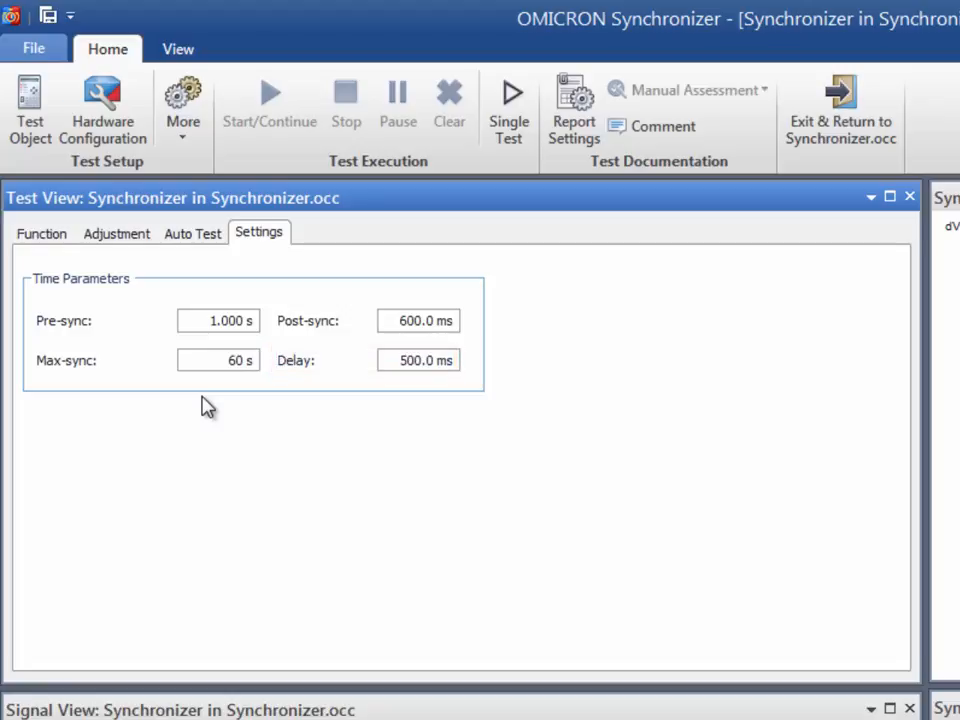
pyautogui.click(218, 360)
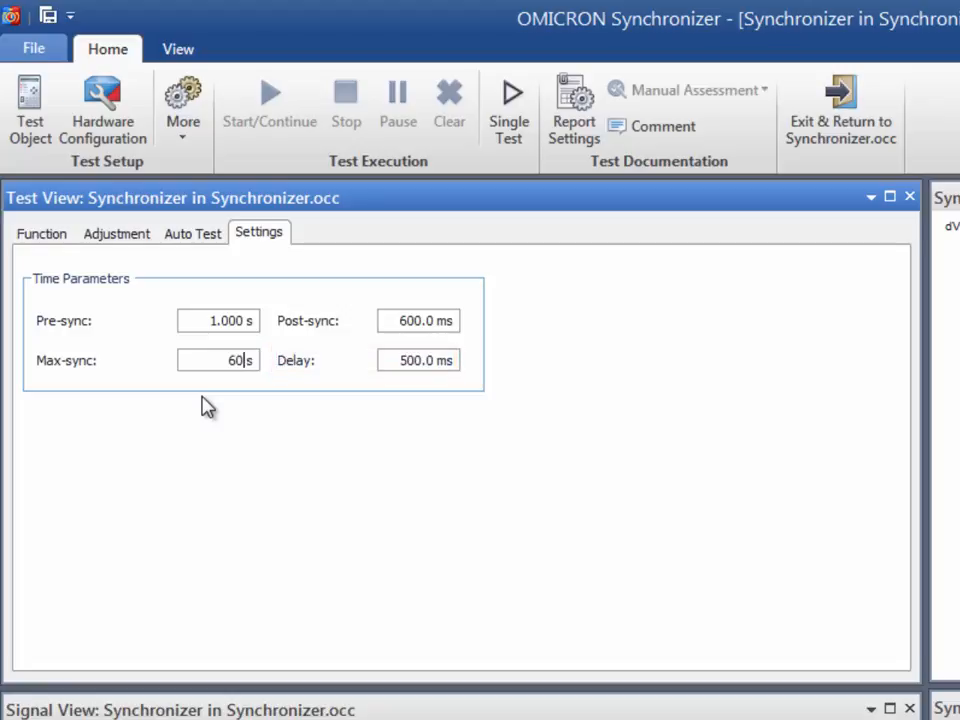
pyautogui.click(42, 232)
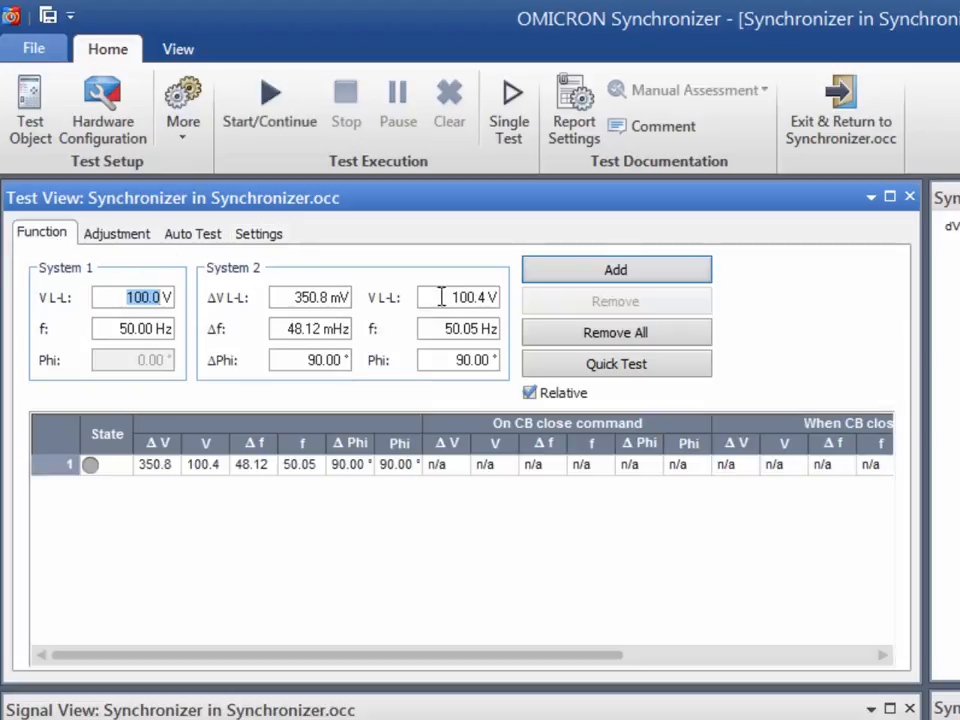
# Remove all existing test points from the Function test table.
pyautogui.click(616, 332)
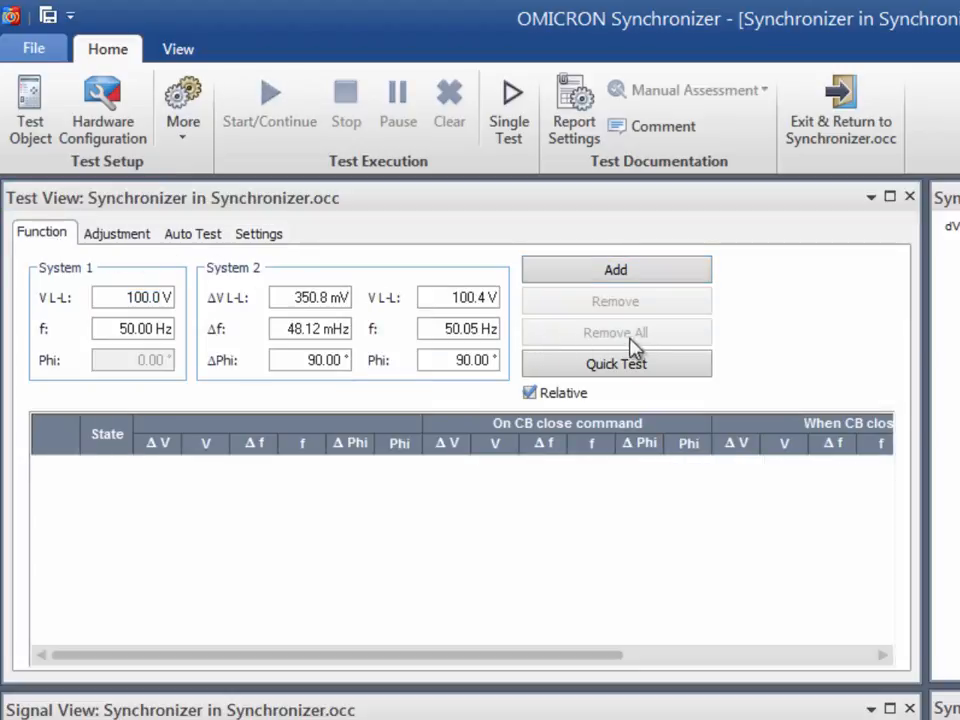
pyautogui.moveTo(732, 356)
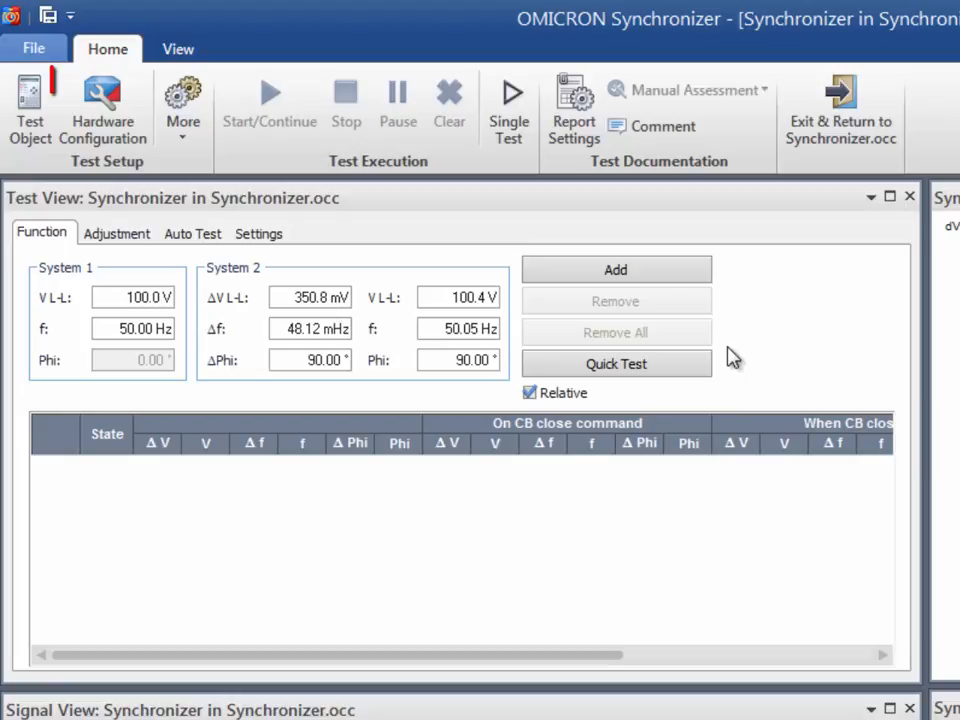
pyautogui.click(102, 100)
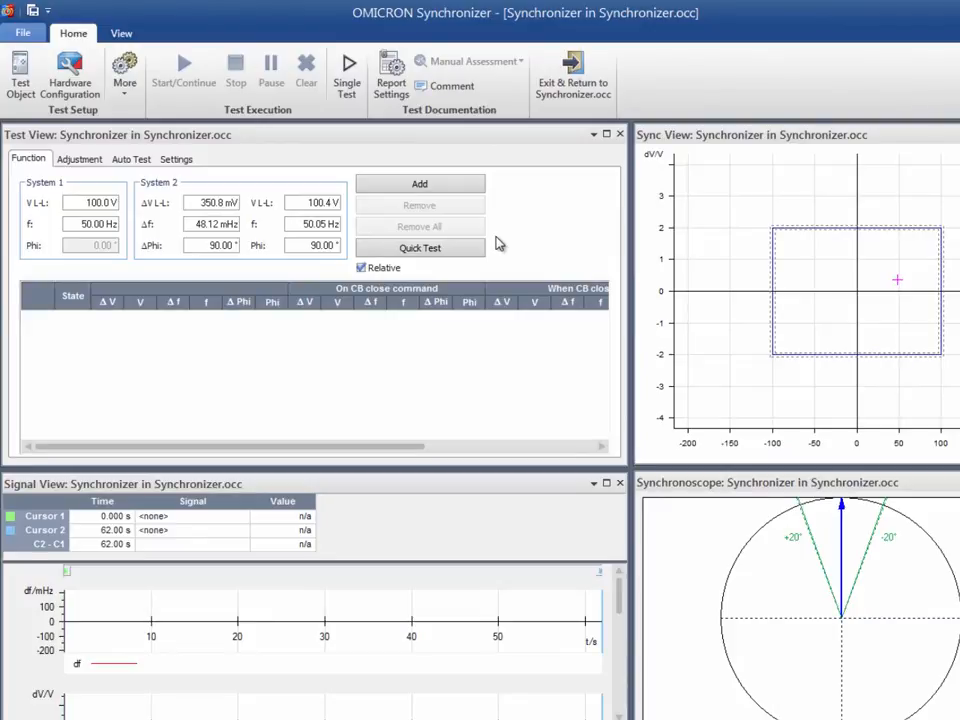
# Generate a Quick Test set of seven points around the synchronization window.
pyautogui.click(420, 248)
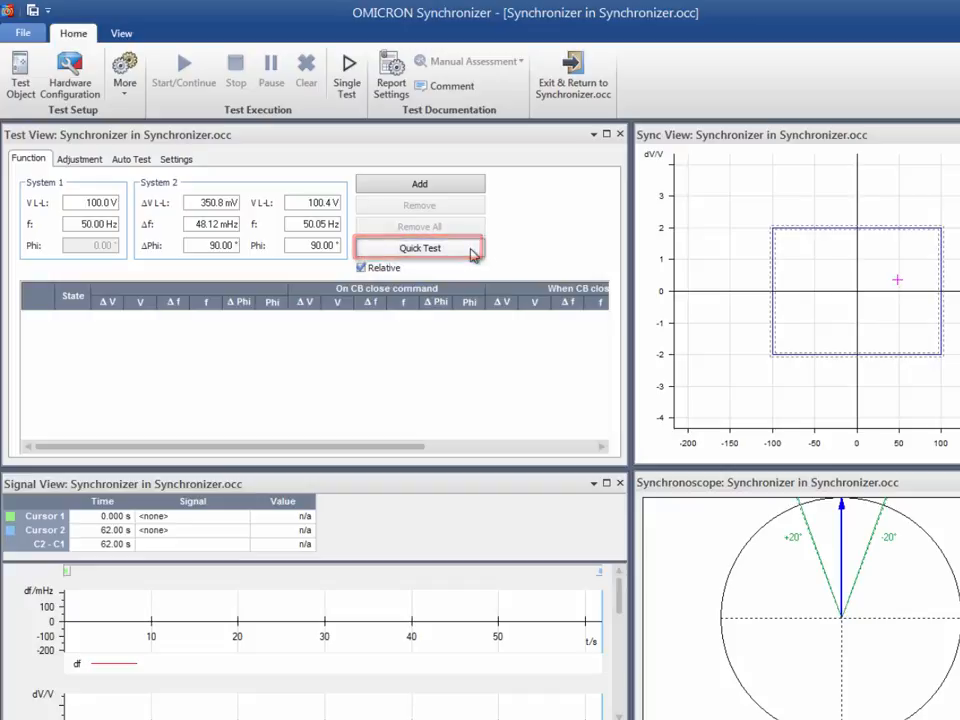
pyautogui.click(420, 248)
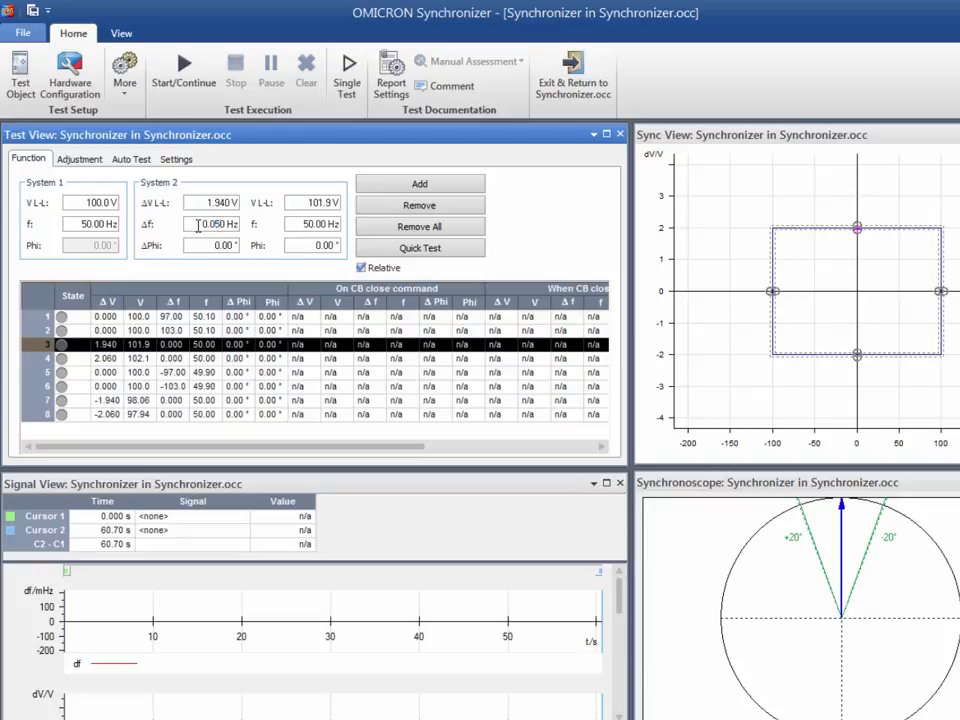
# Start the function test and exit back to the Synchronizer.occ document.
pyautogui.click(418, 184)
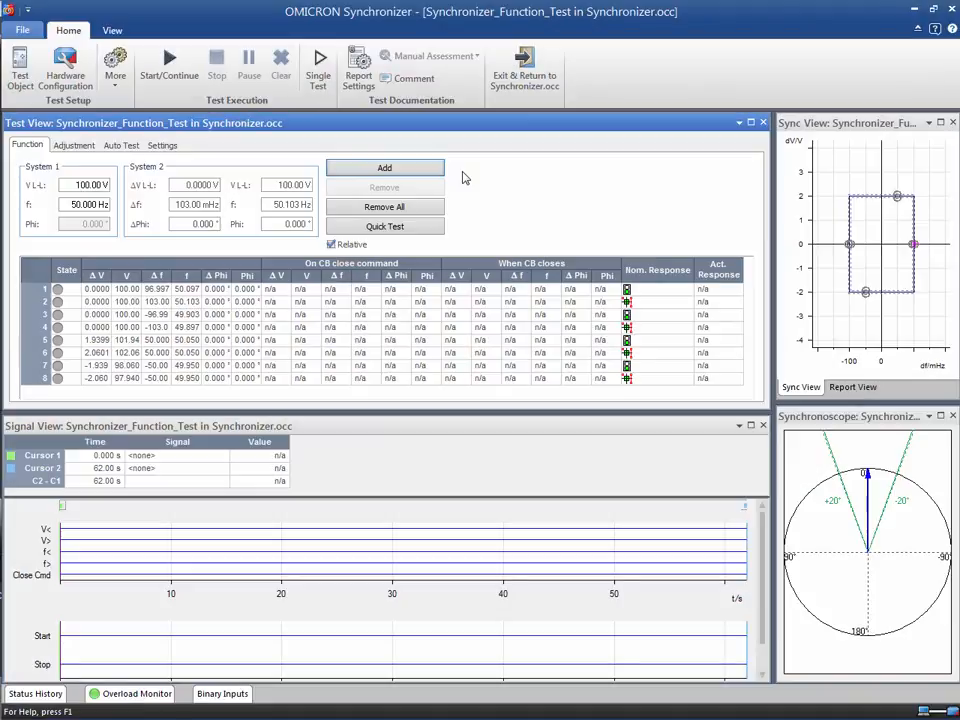
pyautogui.moveTo(168, 62)
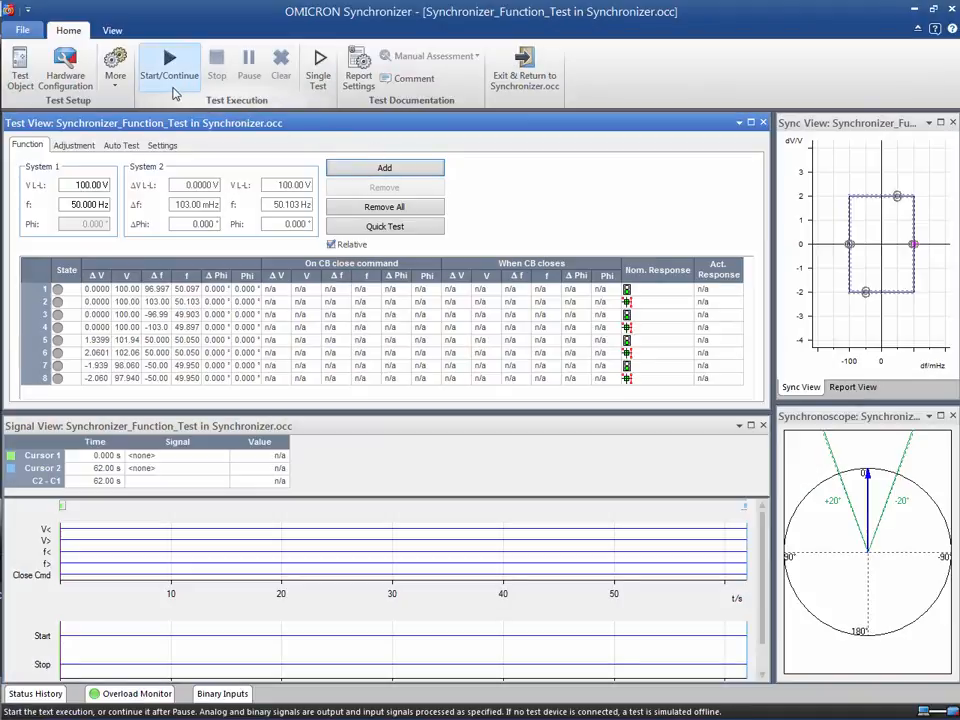
pyautogui.click(168, 68)
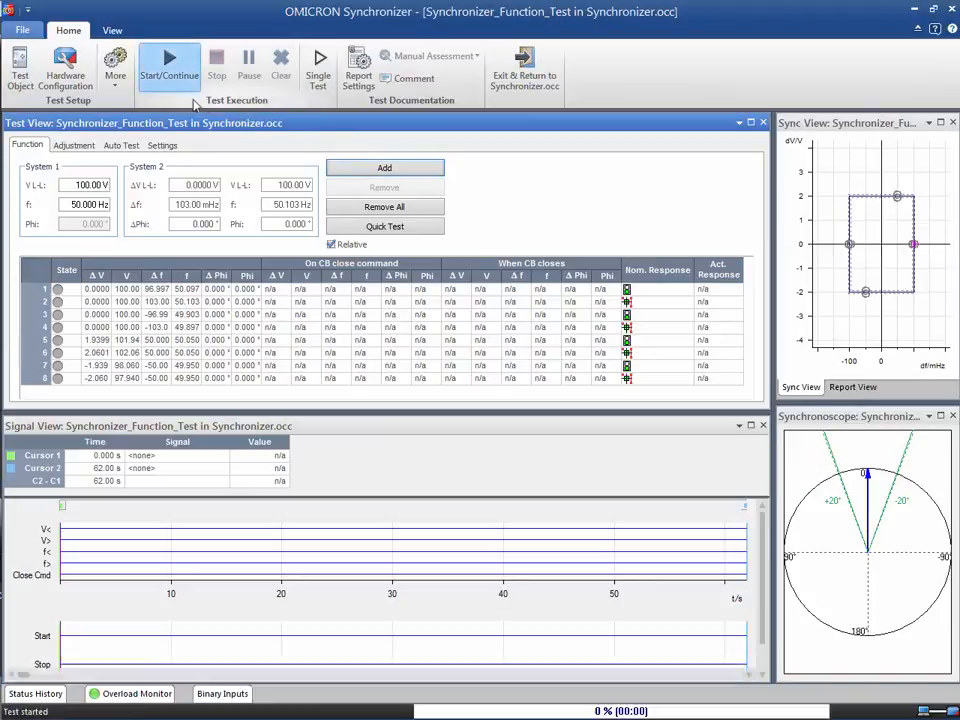
pyautogui.click(168, 64)
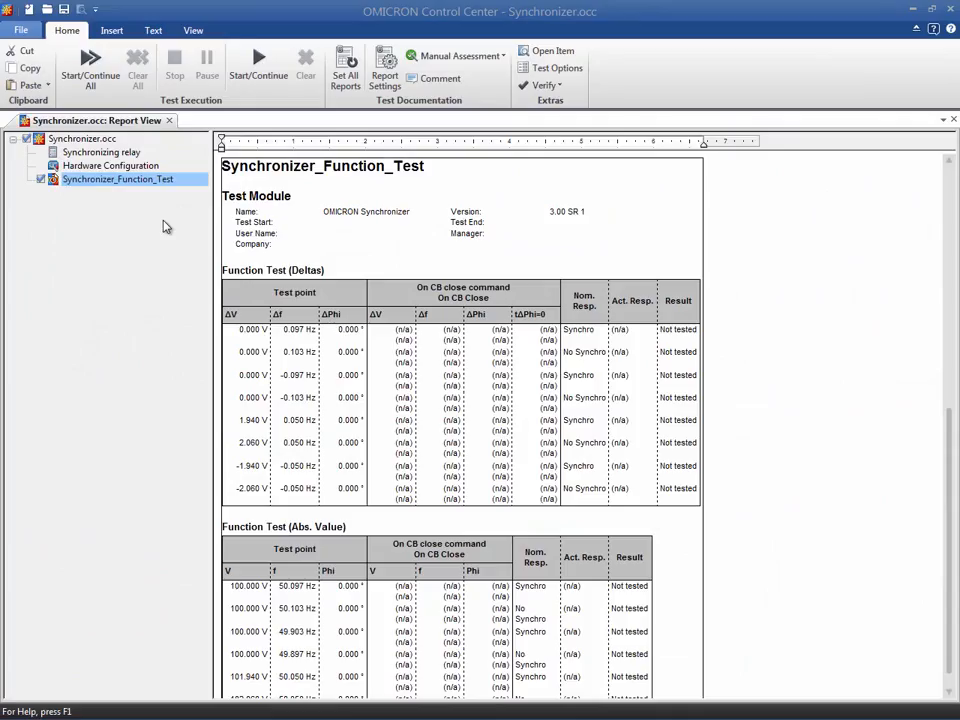
pyautogui.moveTo(190, 192)
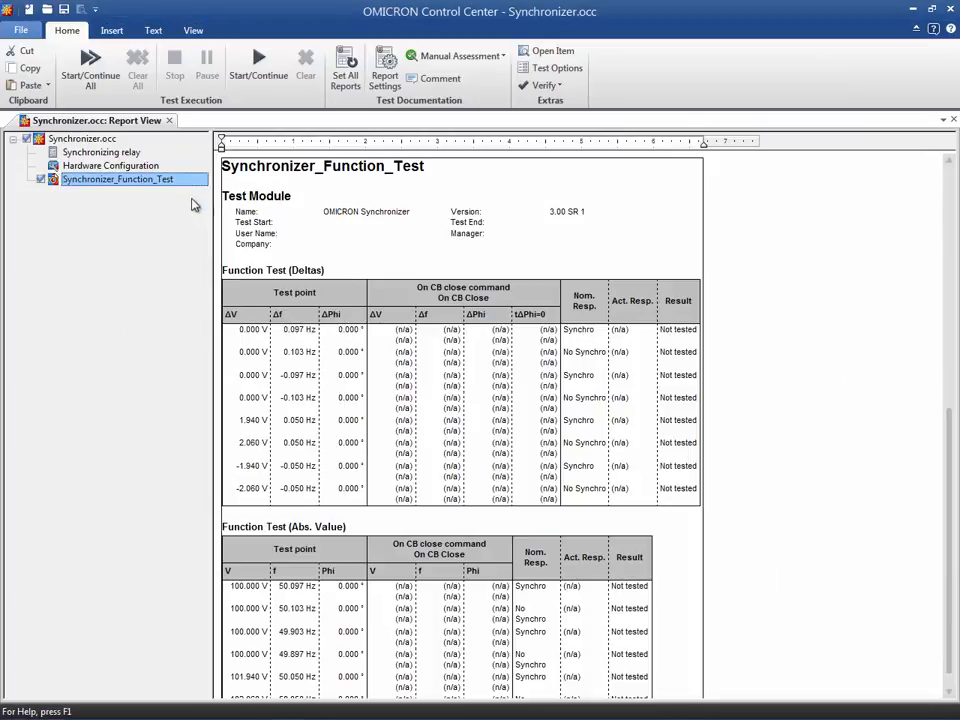
# Duplicate Synchronizer_Function_Test and open the copy's Properties to retitle it Synchronizer_Adjustment_Test.
pyautogui.rightClick(116, 180)
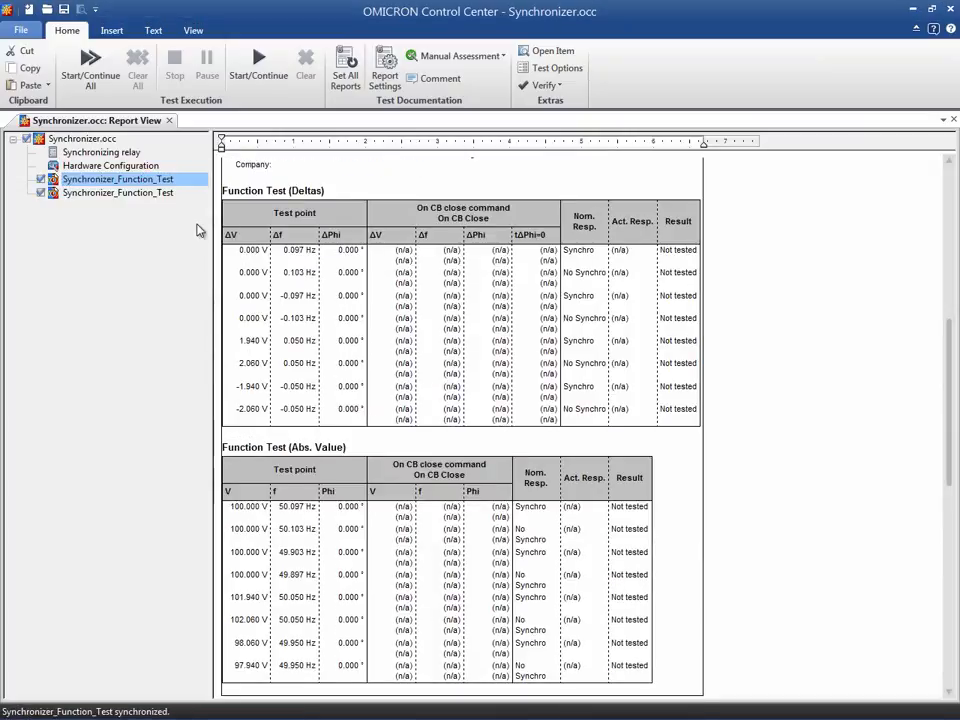
pyautogui.rightClick(116, 192)
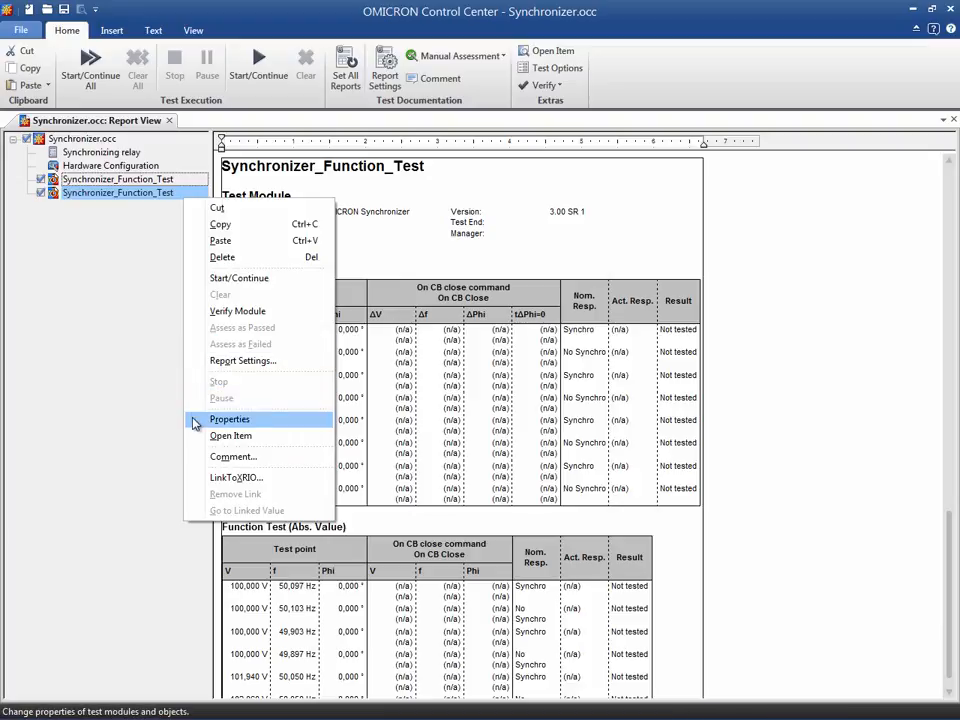
pyautogui.click(230, 420)
pyautogui.write('Synchronizer_Adjustment_Test')
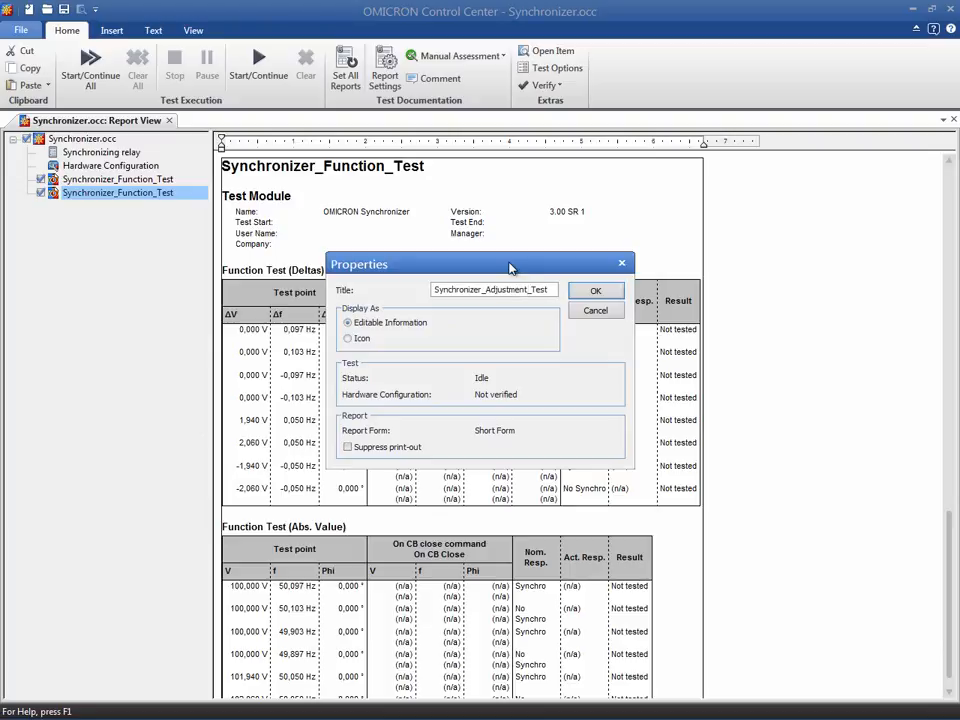
# Confirm the new name, clear all test points and switch to the Adjustment settings.
pyautogui.click(596, 290)
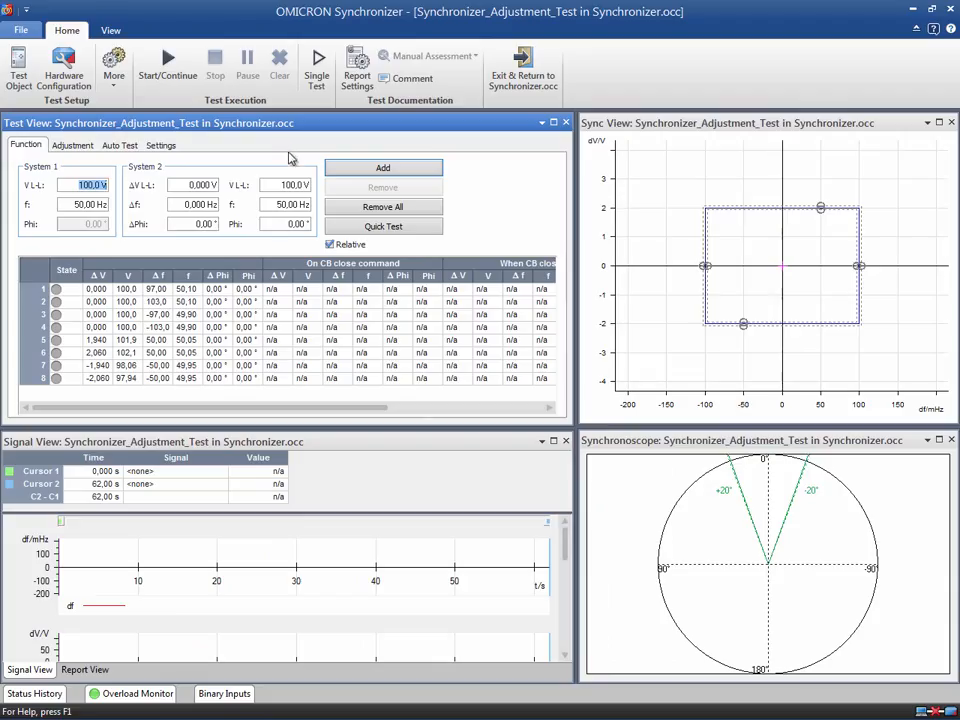
pyautogui.click(382, 206)
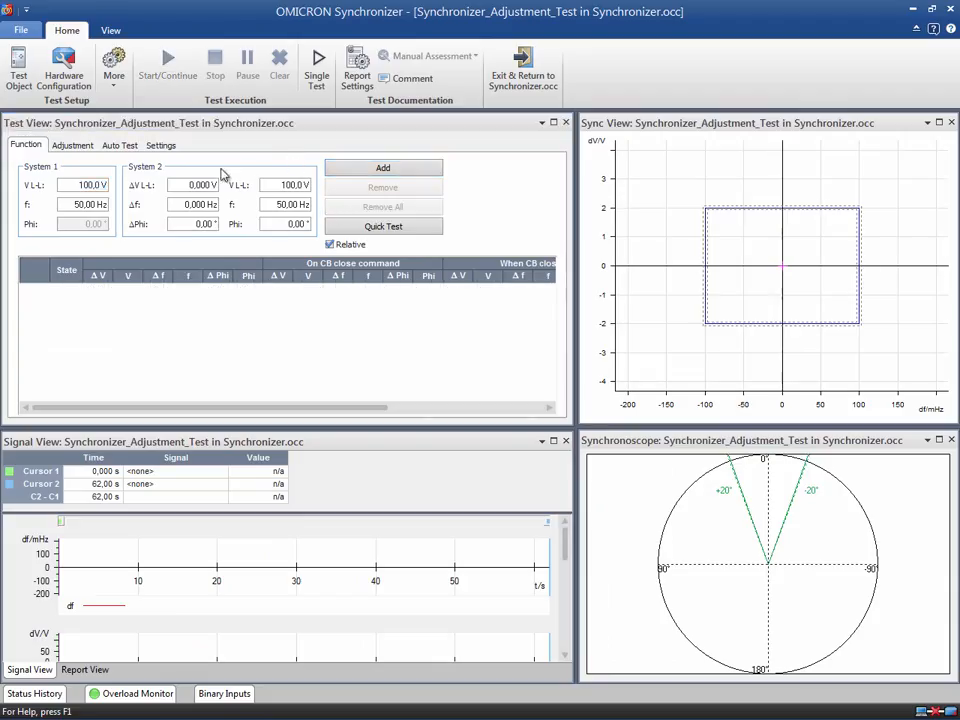
pyautogui.click(72, 144)
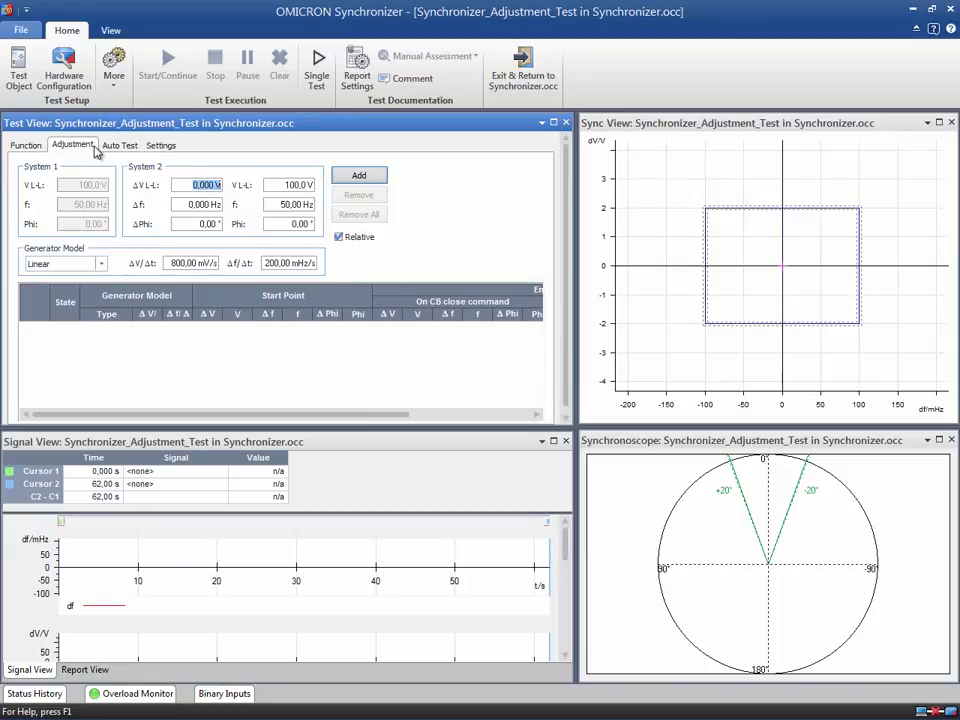
pyautogui.click(64, 70)
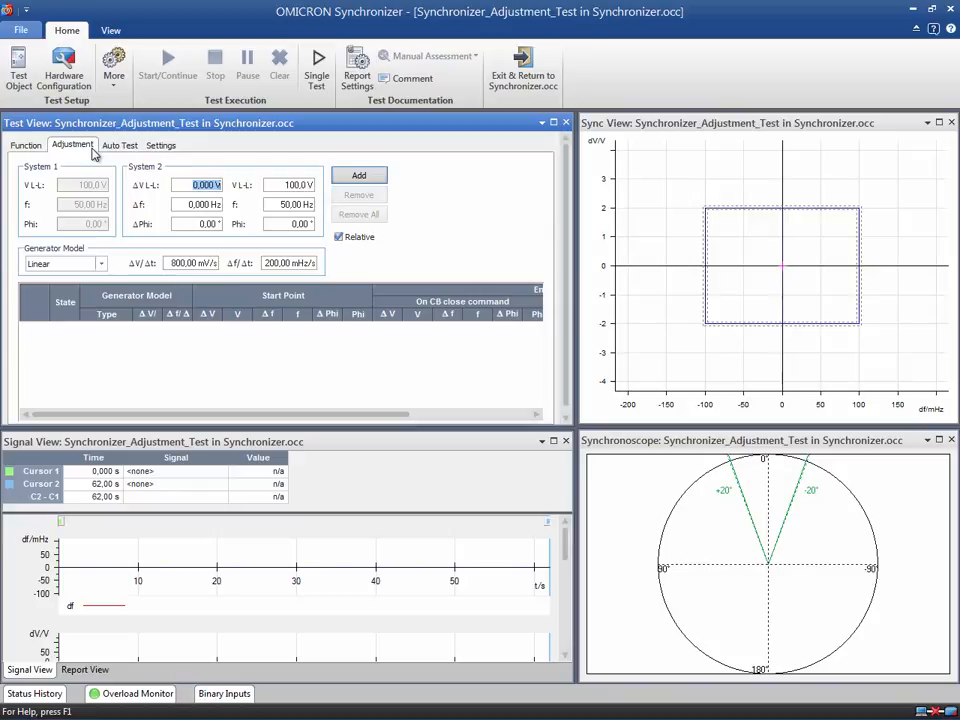
pyautogui.moveTo(96, 150)
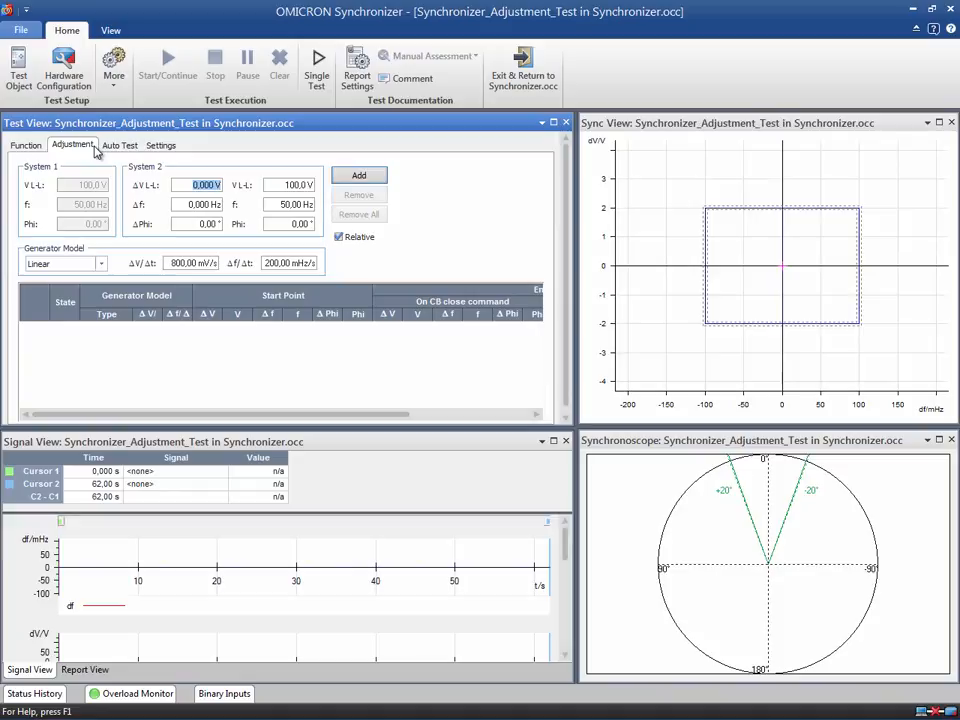
pyautogui.moveTo(96, 150)
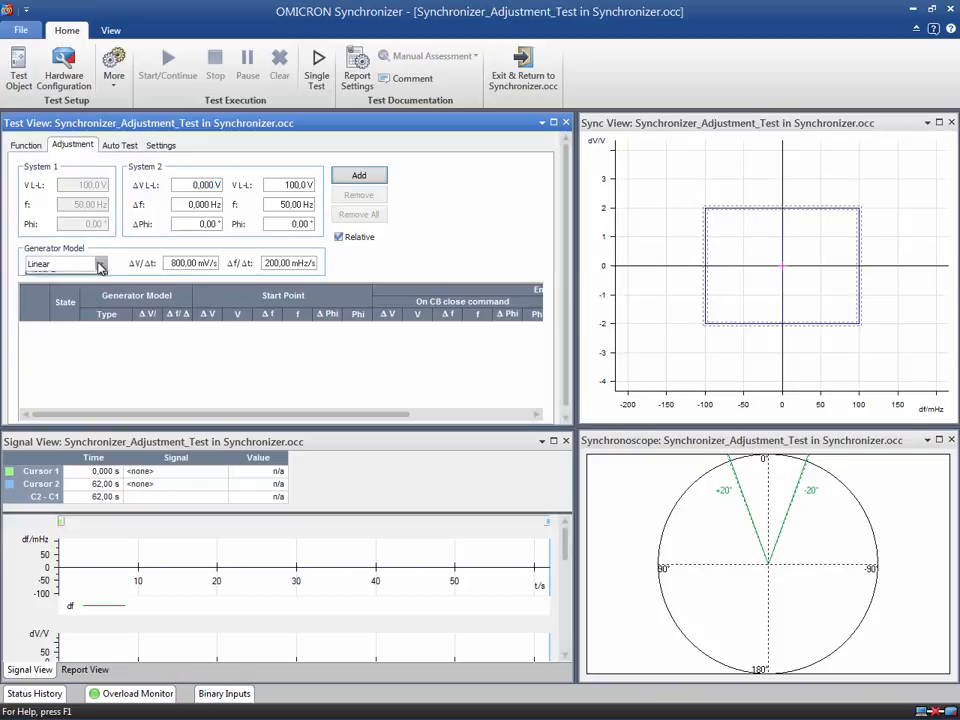
# Select Linear as the generator model for the adjustment test.
pyautogui.click(100, 264)
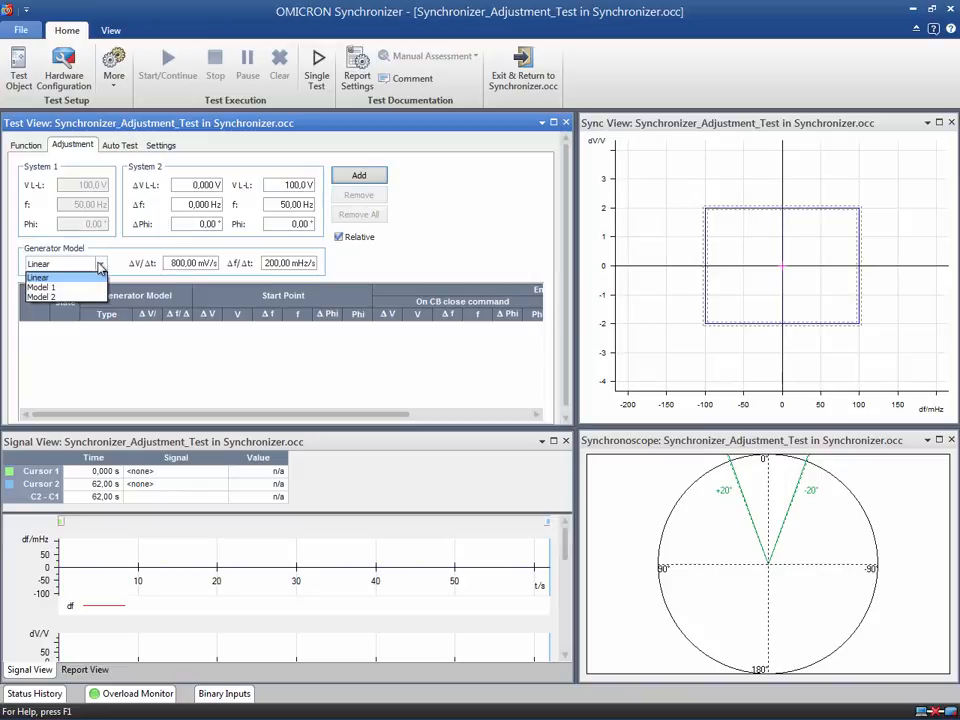
pyautogui.click(56, 276)
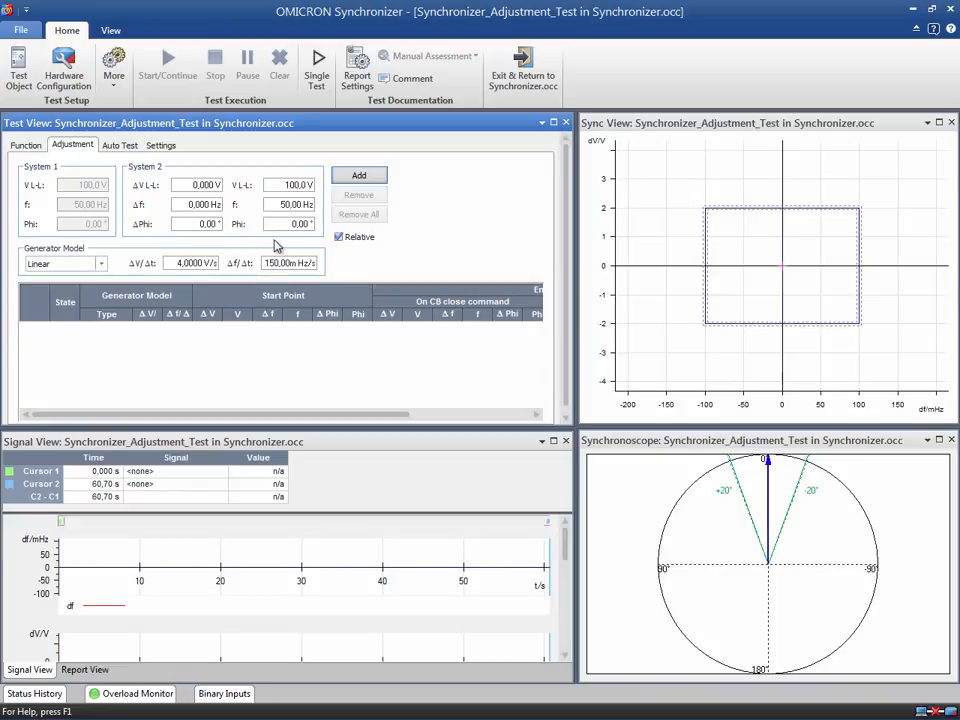
pyautogui.moveTo(820, 196)
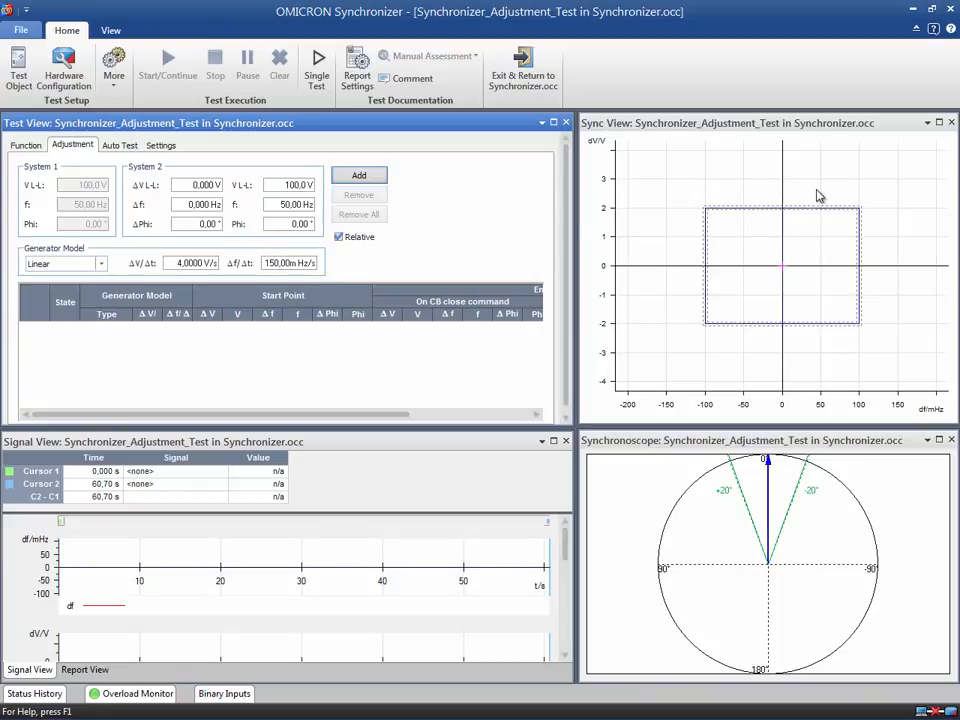
# Add four test points around the synchronizing window: above, right, below and left of it.
pyautogui.rightClick(820, 192)
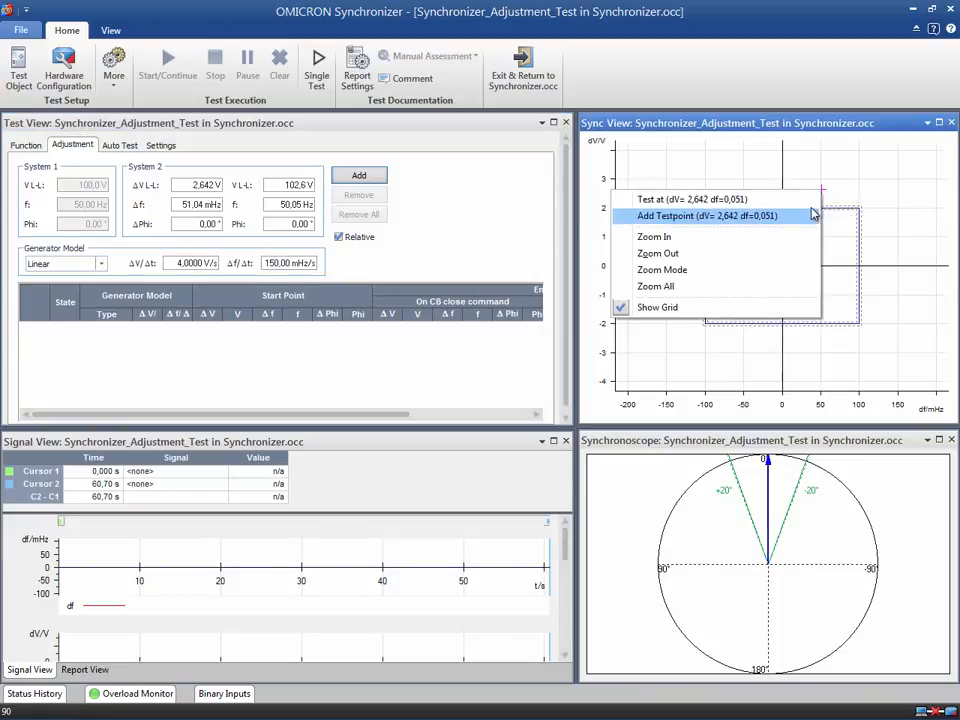
pyautogui.click(708, 216)
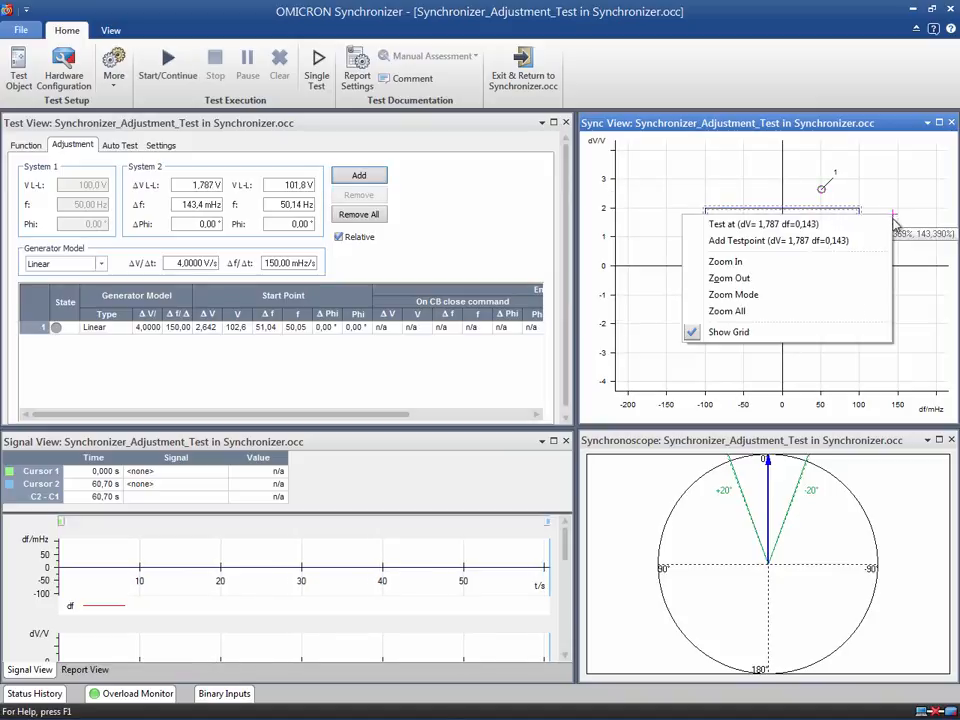
pyautogui.click(778, 240)
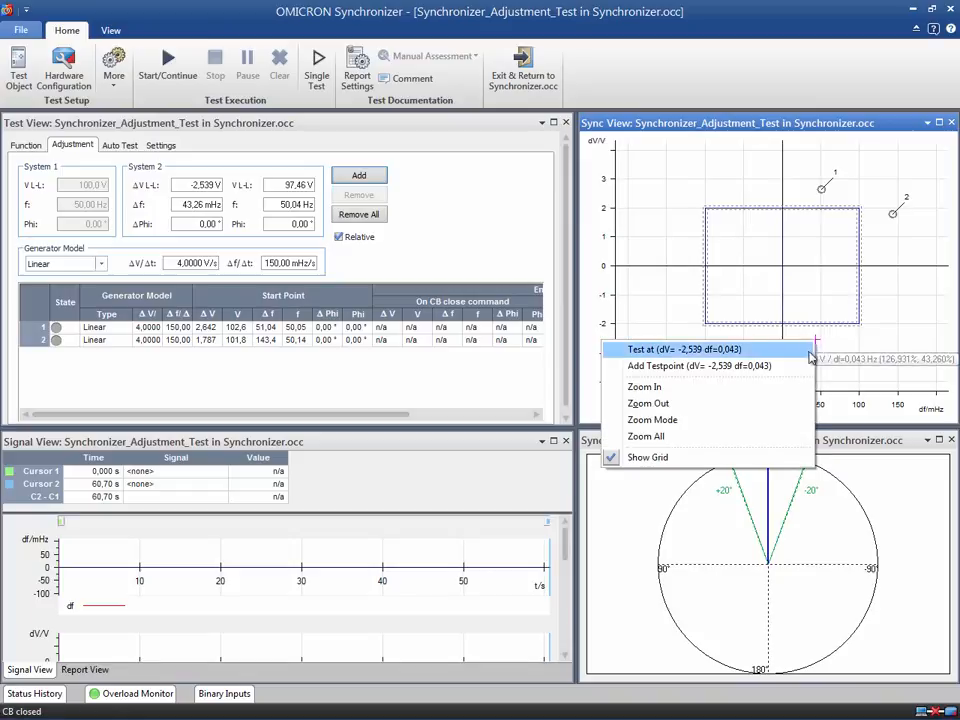
pyautogui.click(698, 364)
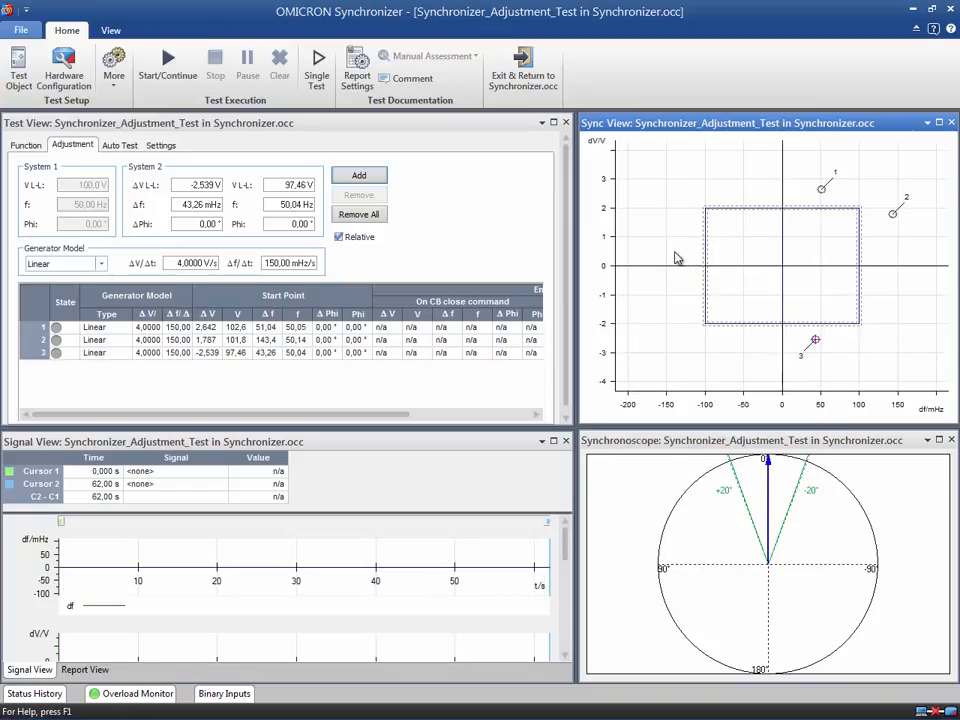
pyautogui.click(358, 176)
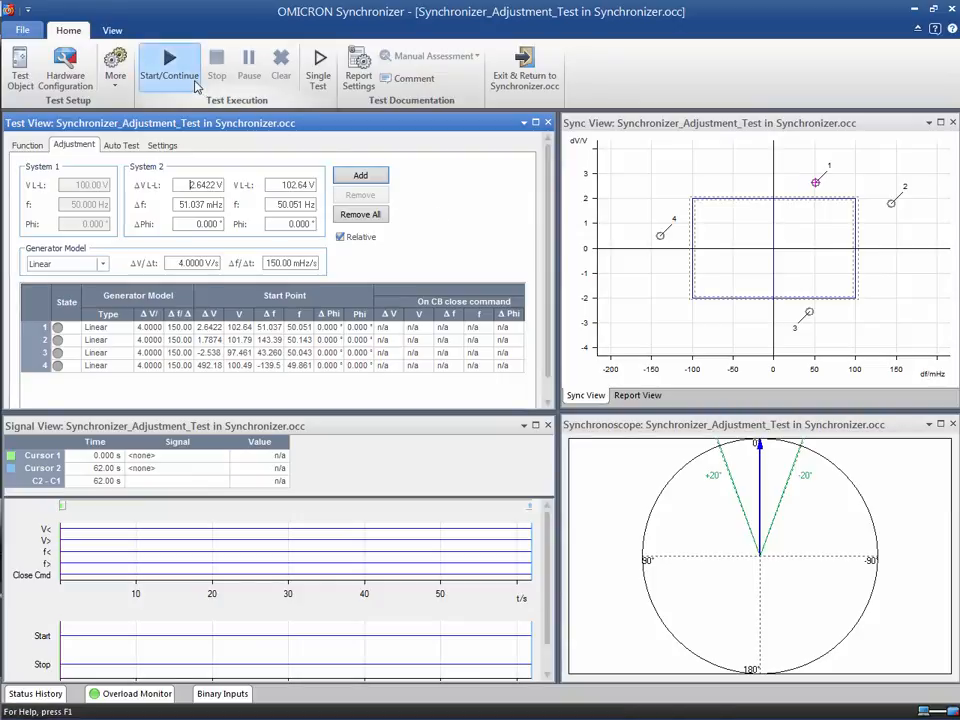
# Start the run so all four points are driven into the window and pass the close command.
pyautogui.click(168, 62)
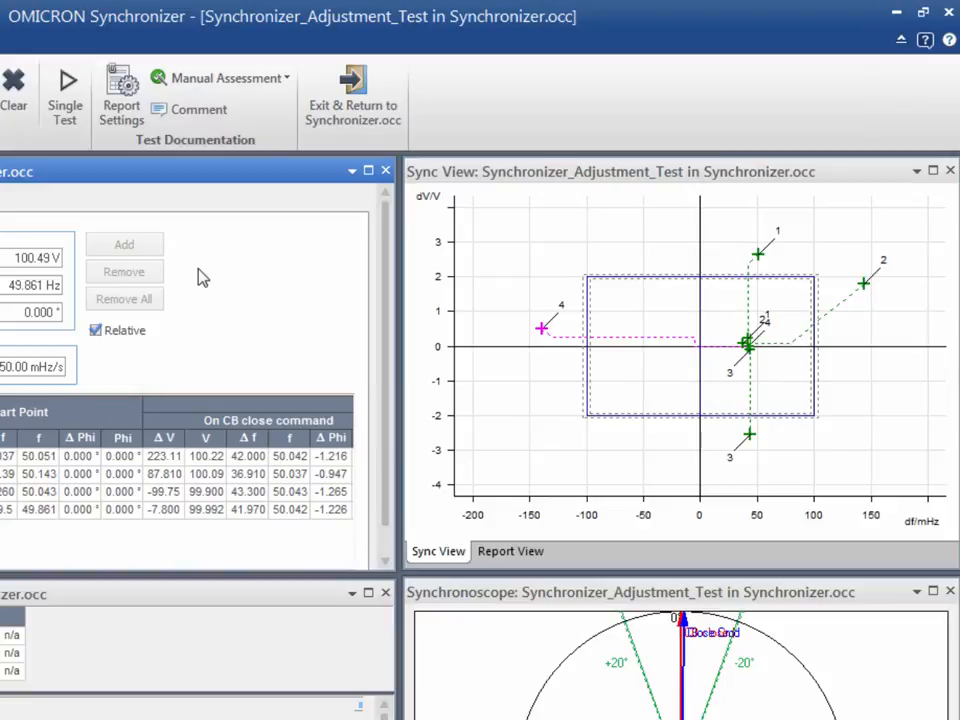
pyautogui.click(64, 90)
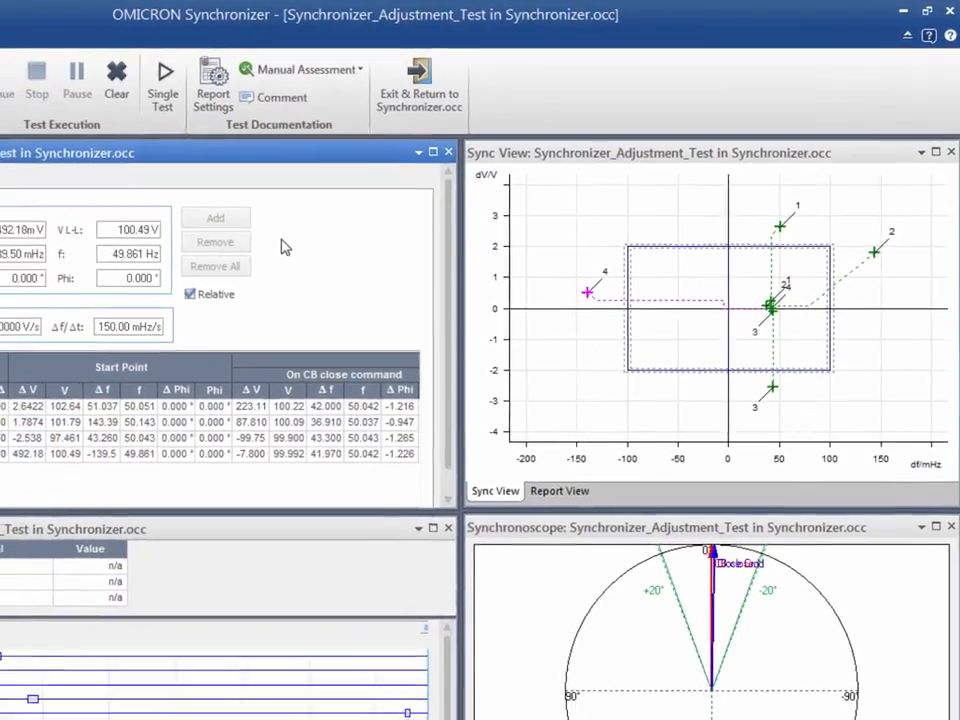